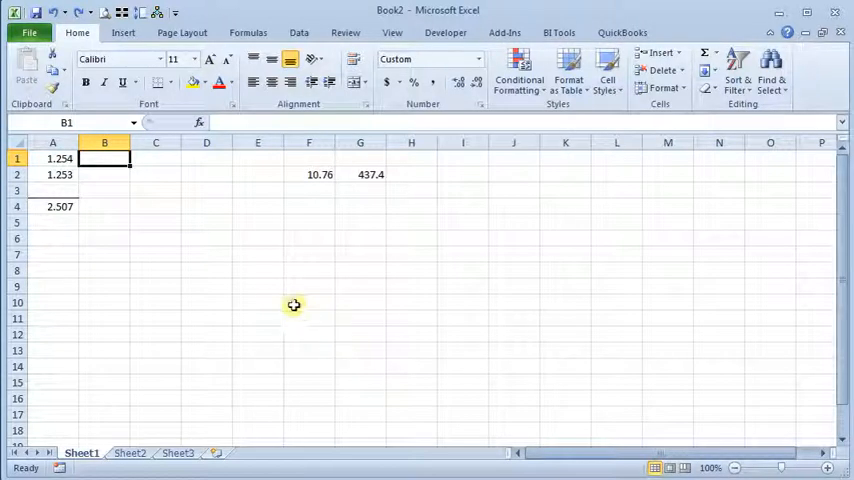
# Step: Format column A in Accounting style with two decimals, confirming A1 still stores 1.254
pyautogui.click(53, 158)
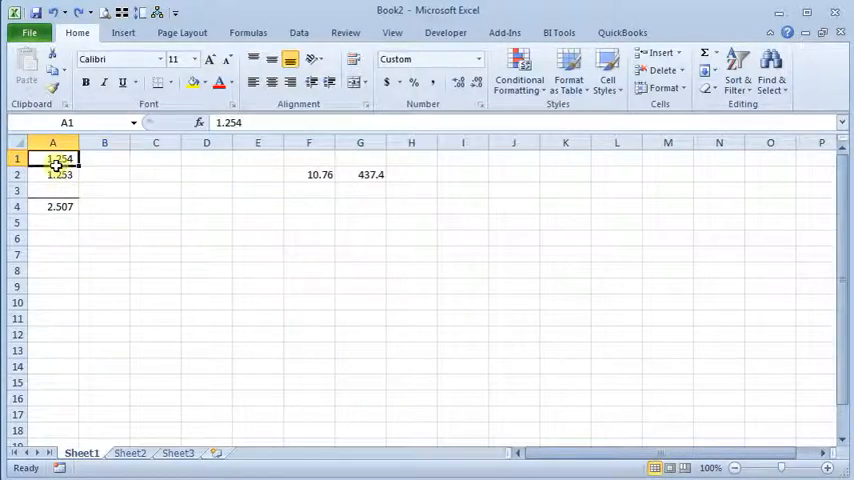
pyautogui.click(59, 174)
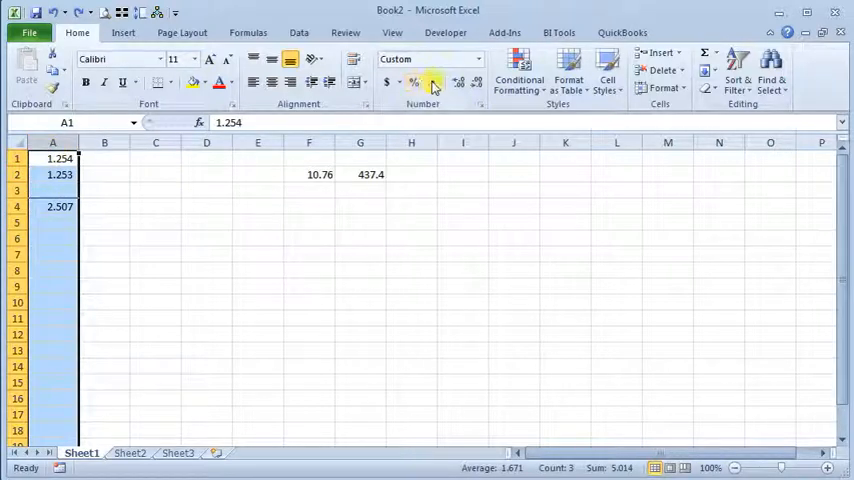
pyautogui.click(432, 83)
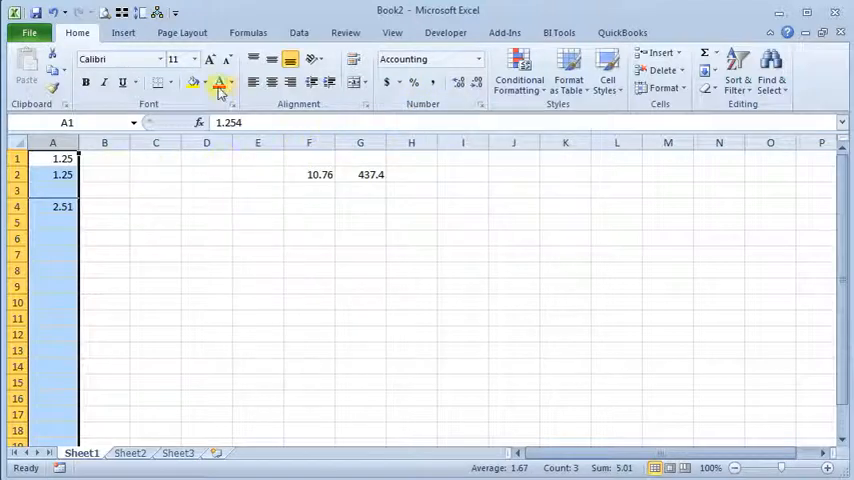
pyautogui.click(218, 82)
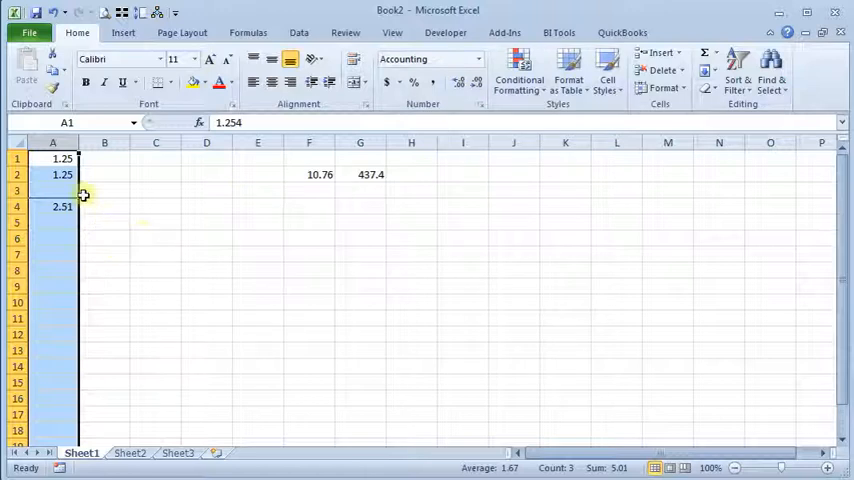
pyautogui.click(53, 158)
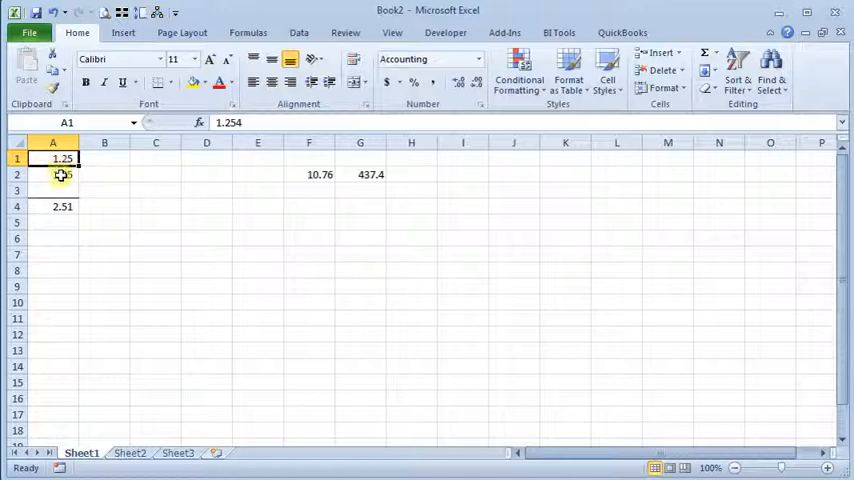
# Step: Undo the formatting so column A shows 1.254, 1.253 and 2.507 again
pyautogui.click(53, 206)
pyautogui.write('=')
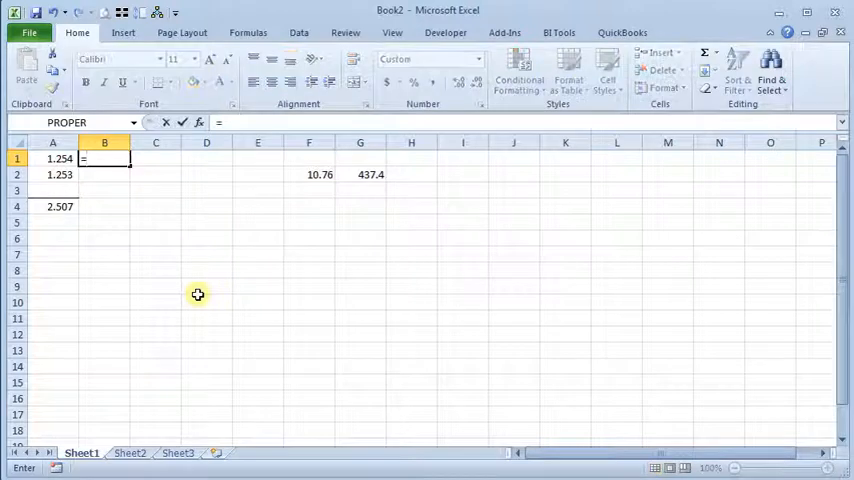
# Step: Enter =ROUND(A1,2) in B1 through the Function Arguments dialog, displaying 1.250
pyautogui.write('round(')
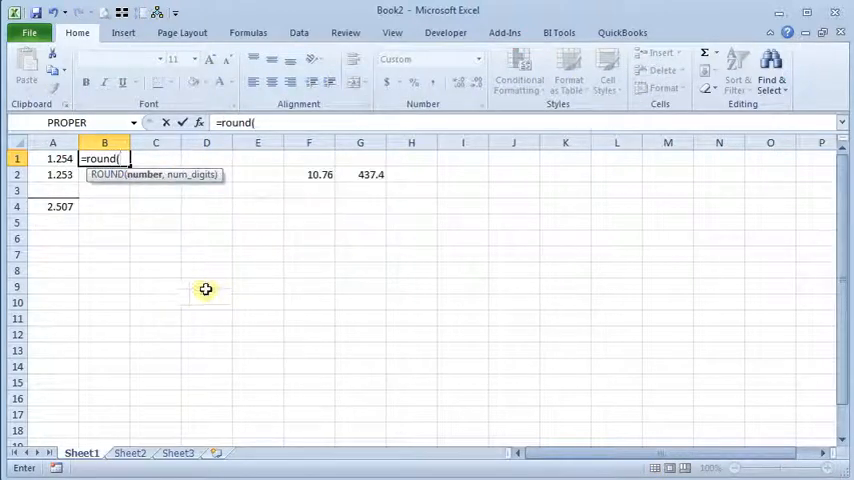
pyautogui.click(198, 122)
pyautogui.write('1.254')
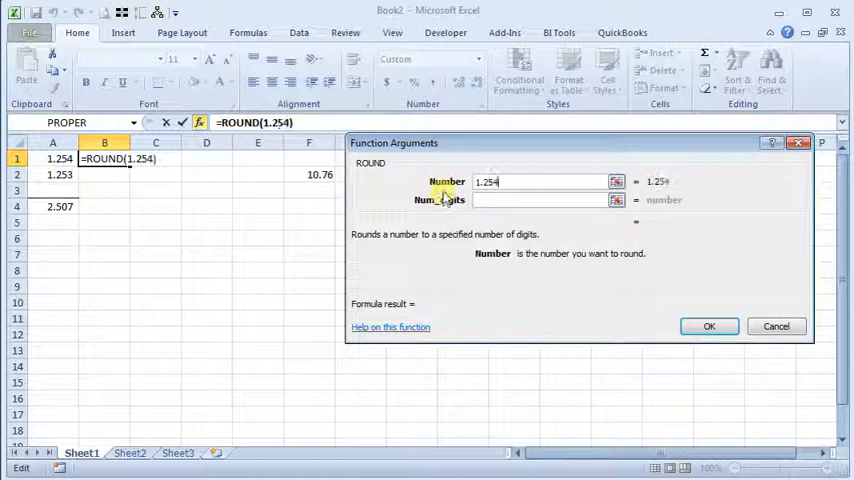
pyautogui.write('2')
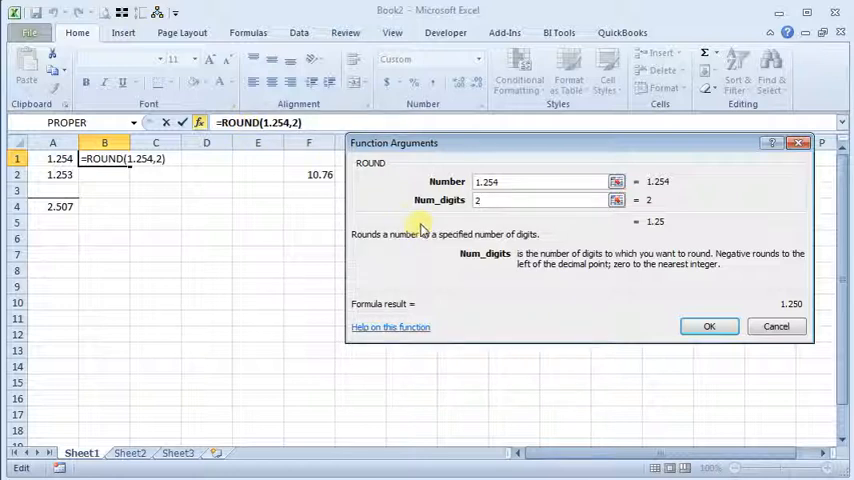
pyautogui.click(540, 182)
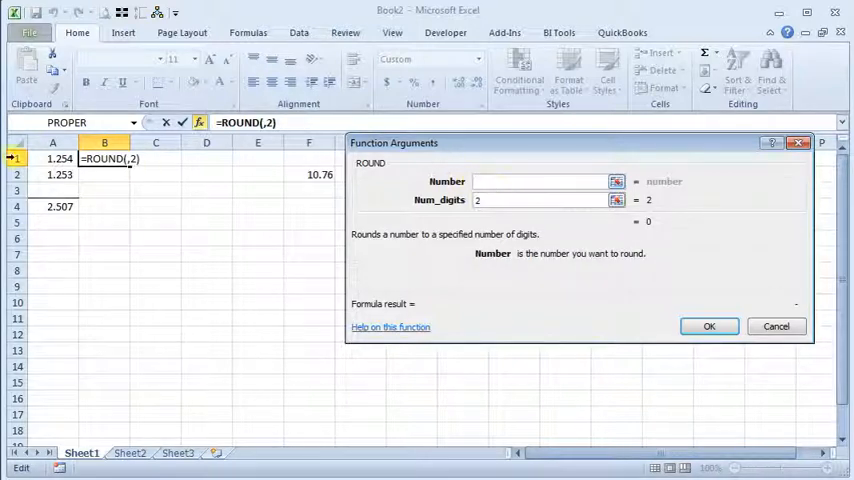
pyautogui.click(52, 159)
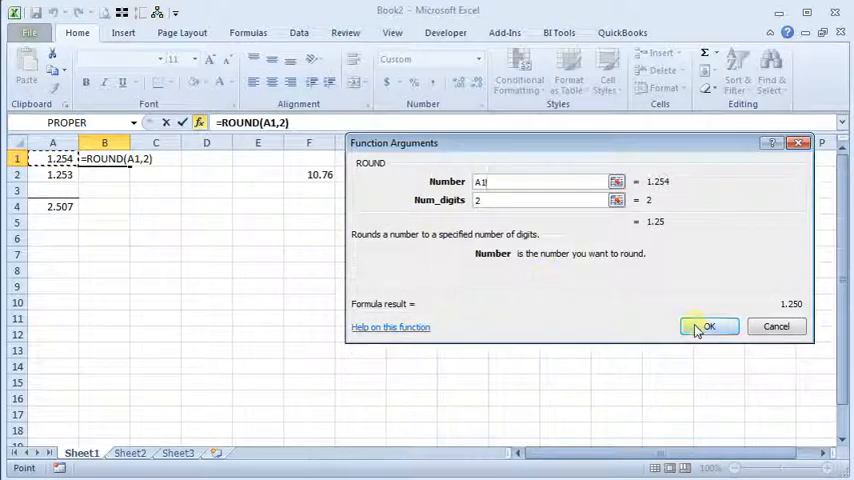
pyautogui.click(708, 326)
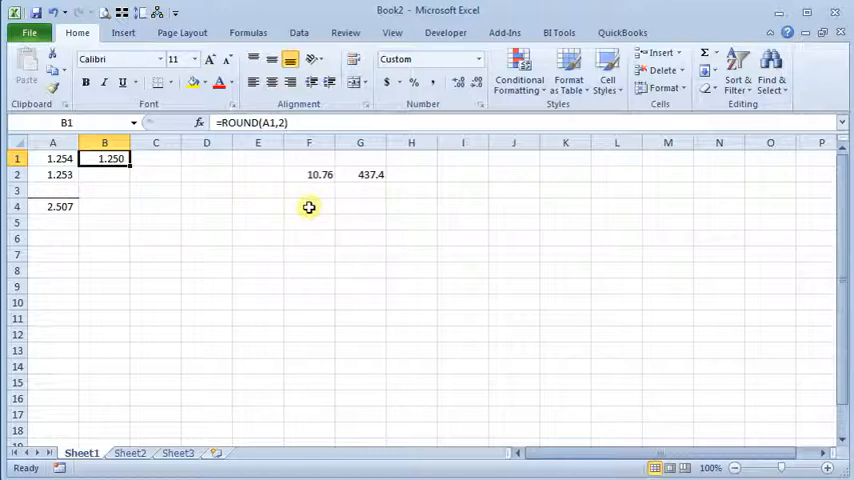
# Step: Enter F2 divided by G2 in F4, showing 0.0246
pyautogui.click(308, 206)
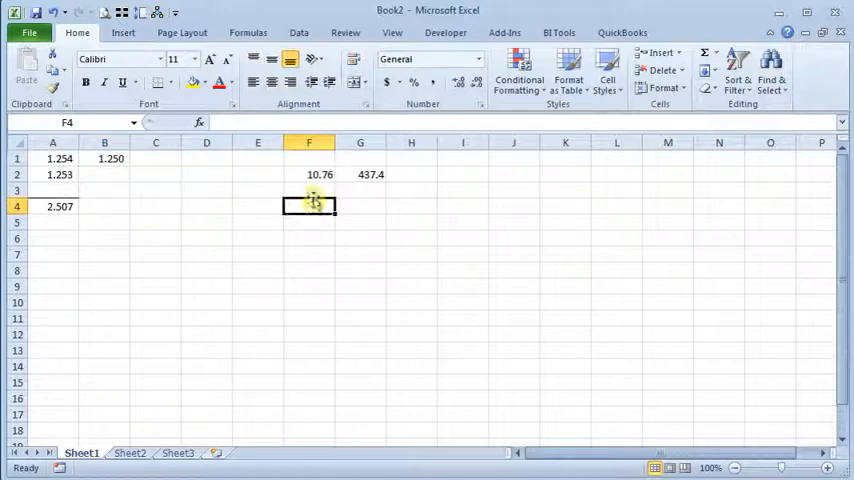
pyautogui.write('+F2')
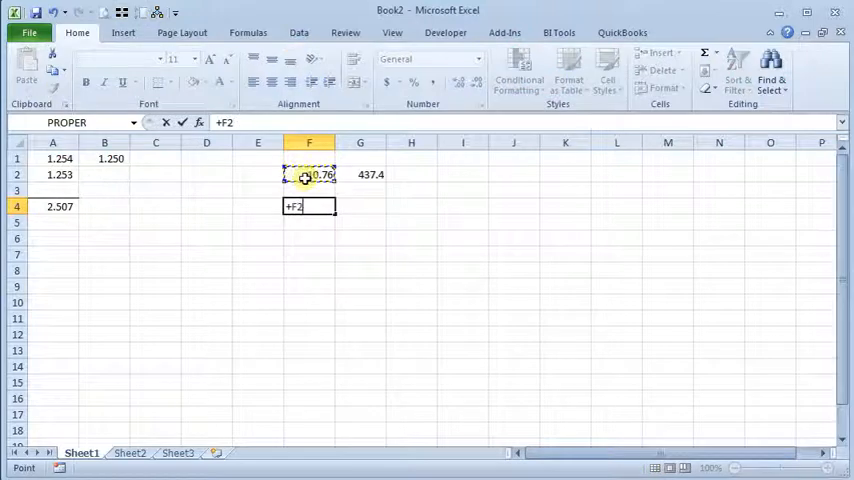
pyautogui.click(360, 174)
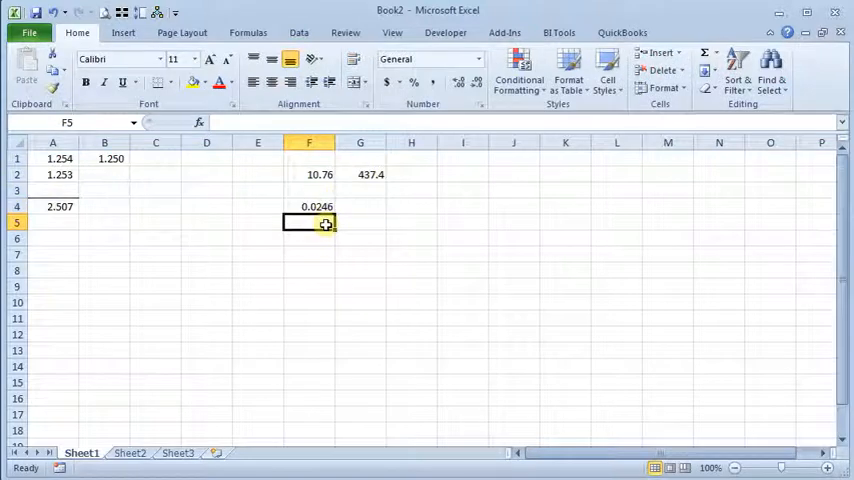
pyautogui.write('=')
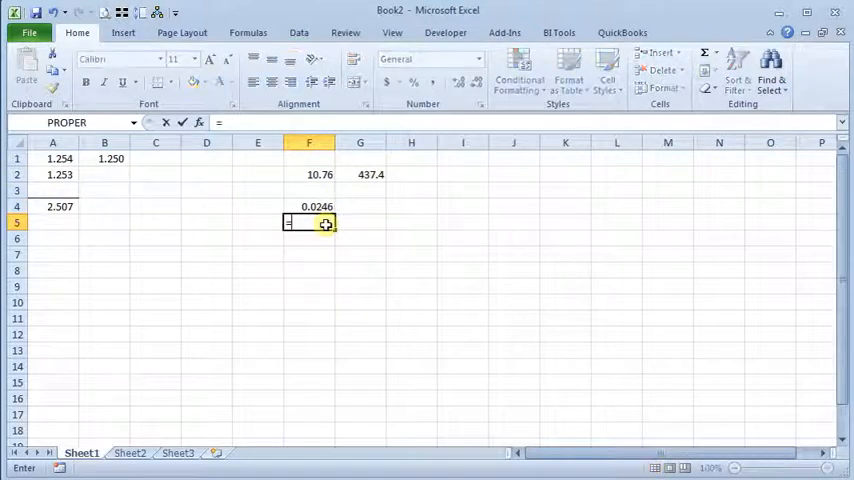
# Step: Enter =ROUND(F2/G2,3) in F5, giving 0.025, and select it to check
pyautogui.write('=round(F2/')
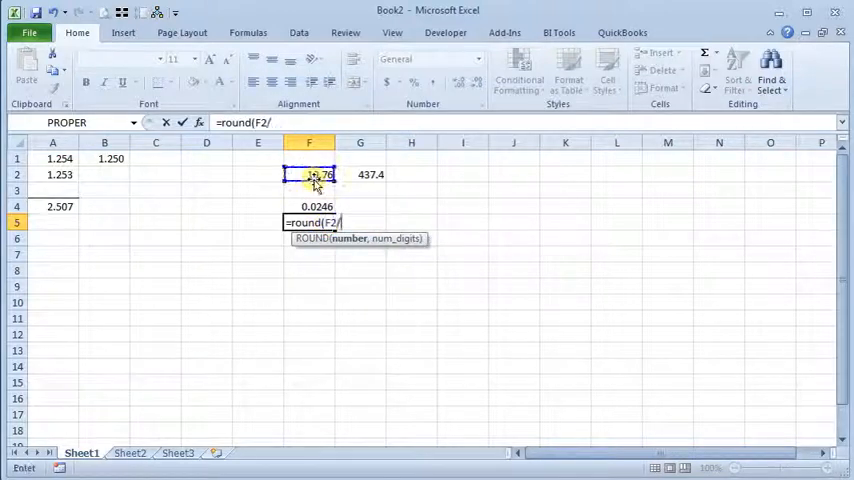
pyautogui.click(360, 174)
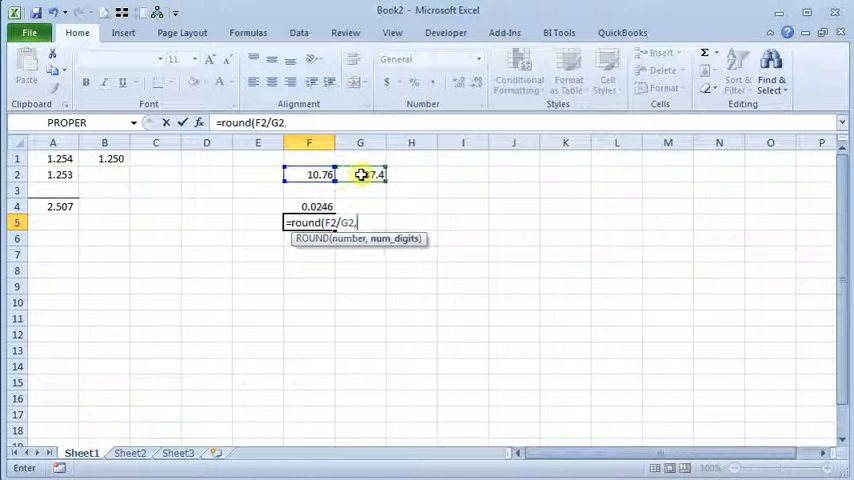
pyautogui.write('3)')
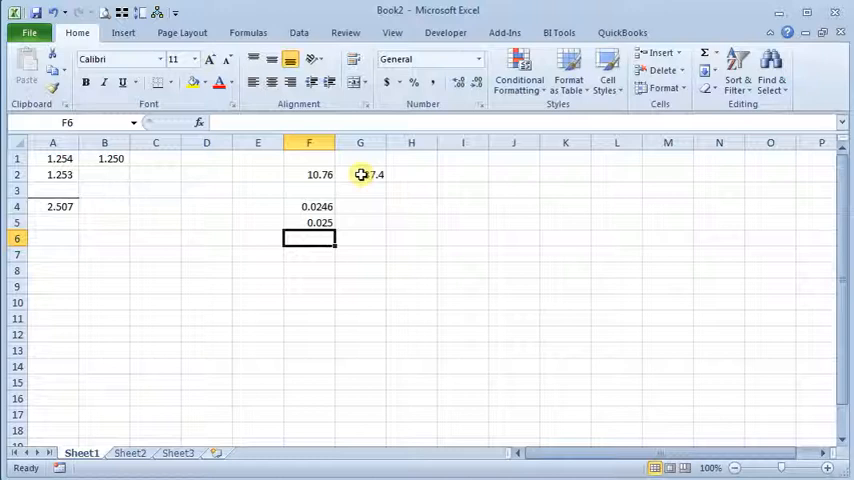
pyautogui.click(309, 222)
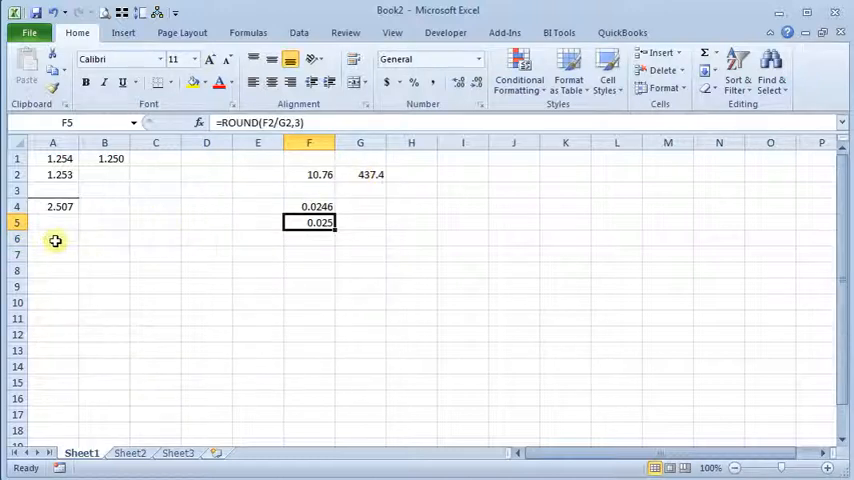
# Step: Enter =ROUND(SUM(A1:A2),2) in A6, displaying 2.510
pyautogui.click(52, 238)
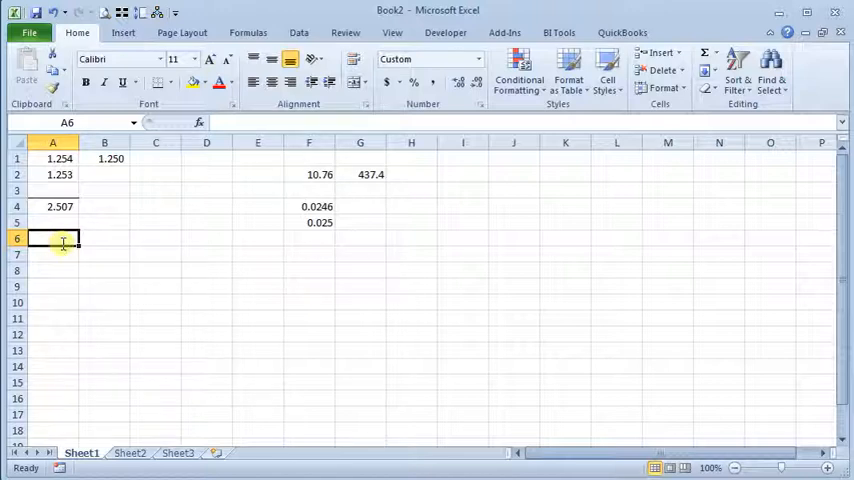
pyautogui.write('=round')
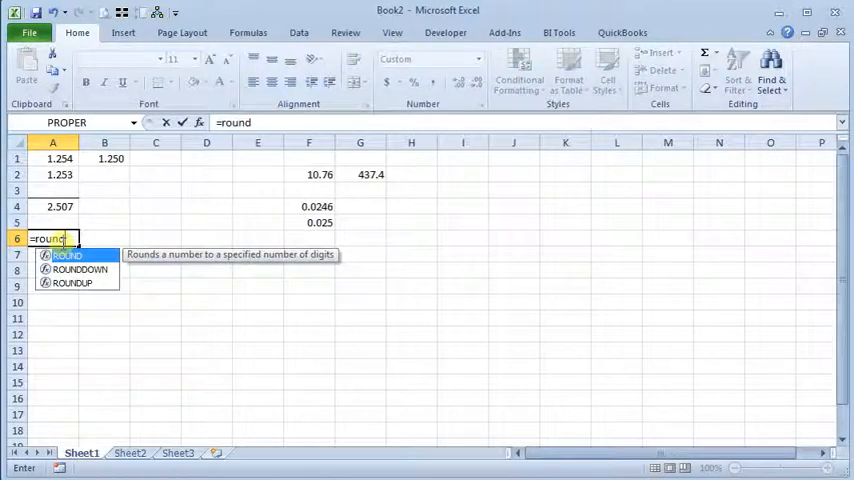
pyautogui.write('(sum(A1:A2')
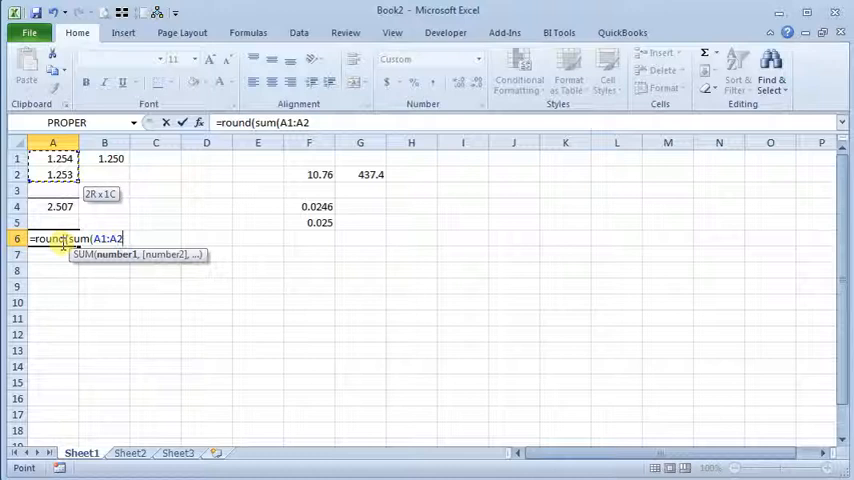
pyautogui.write(')')
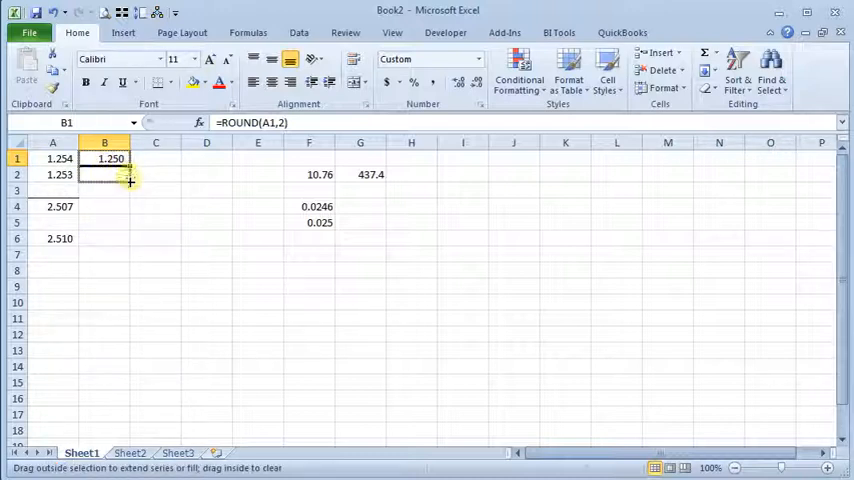
# Step: Fill B1's ROUND formula down to B2 and enter =SUM(B1:B3) in B4
pyautogui.moveTo(104, 158); pyautogui.dragTo(104, 174)
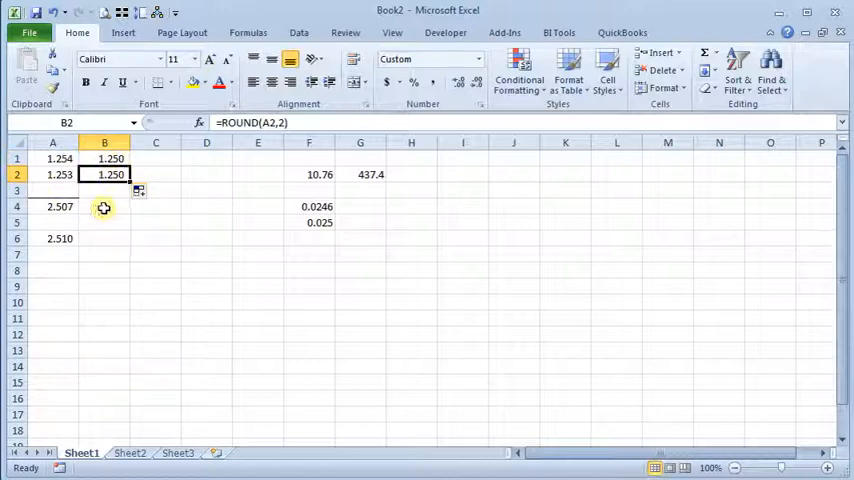
pyautogui.write('=SUM(B1:B3)')
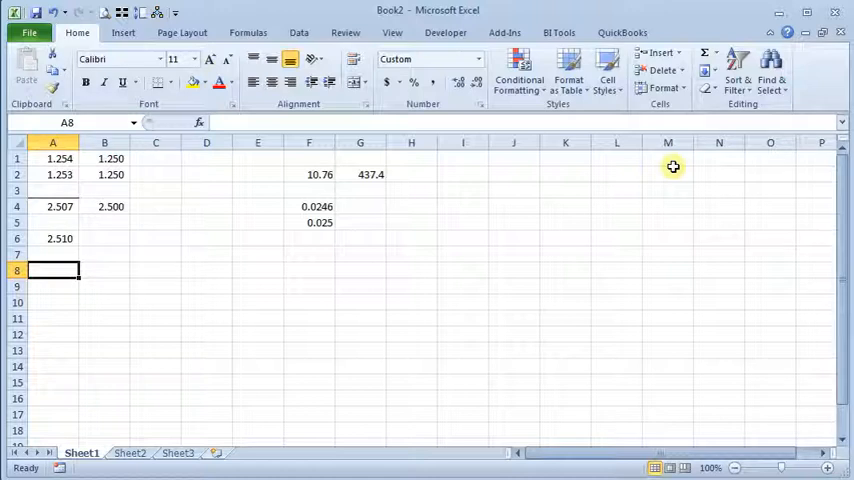
# Step: Enter {=SUM(ROUND(A1:A2,2))} in A8 as an array formula, showing 2.500
pyautogui.write('=')
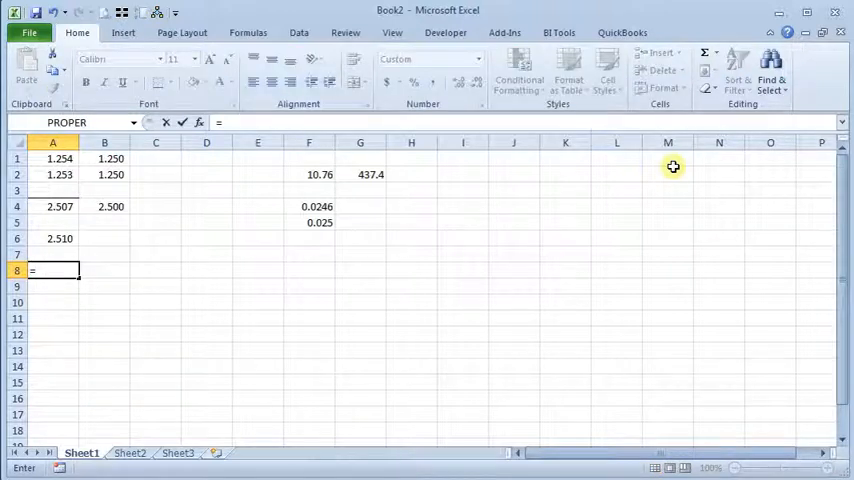
pyautogui.write('sum(')
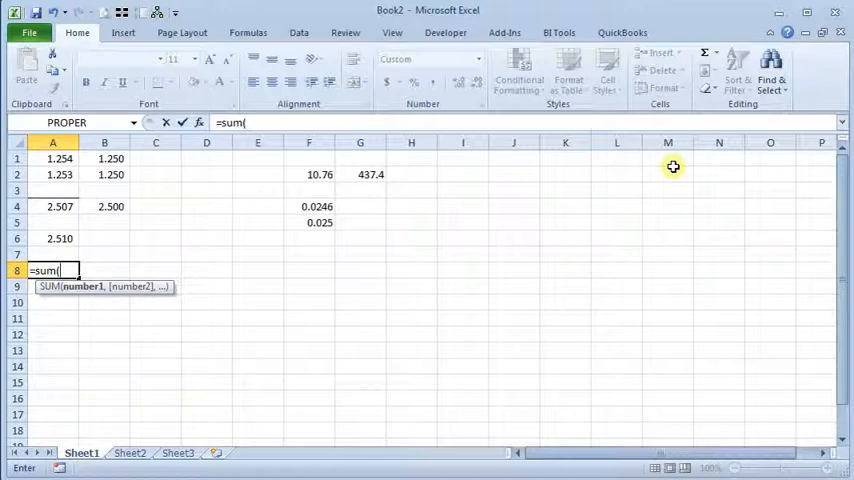
pyautogui.write('round(A1:A2')
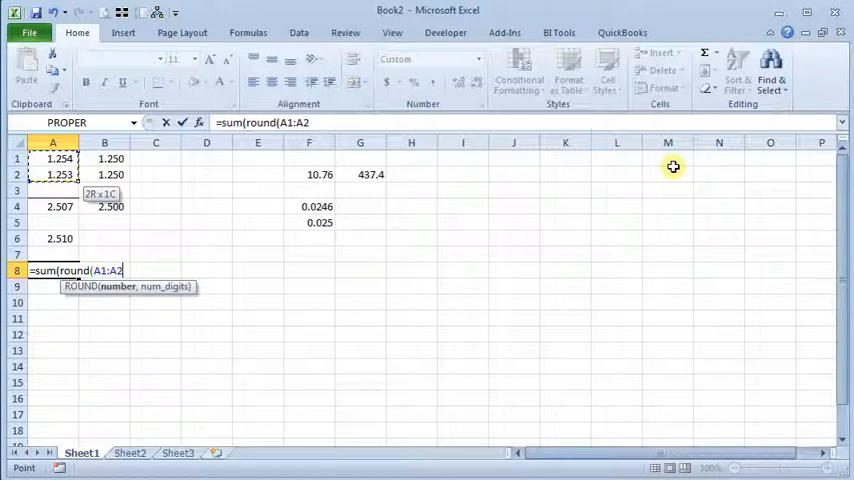
pyautogui.write(',2')
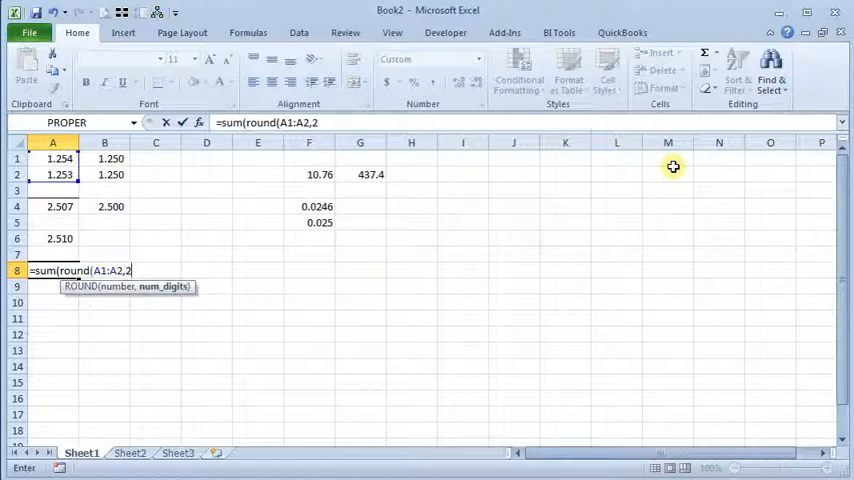
pyautogui.write('))')
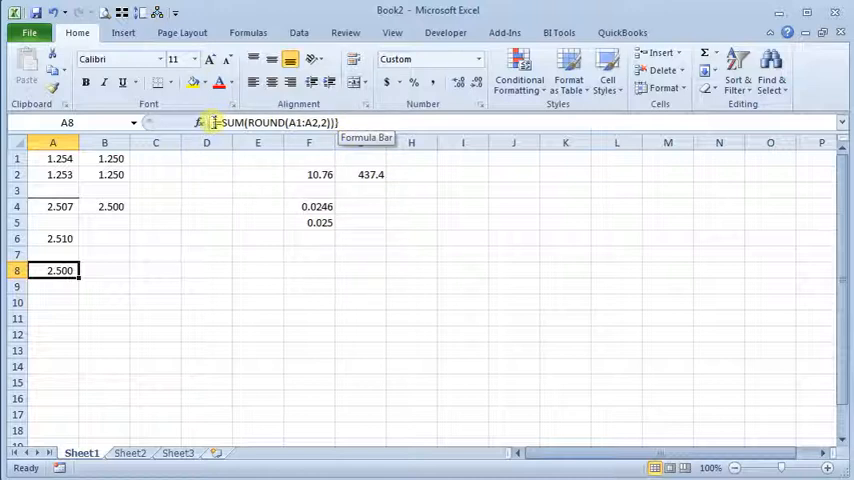
pyautogui.moveTo(300, 332)
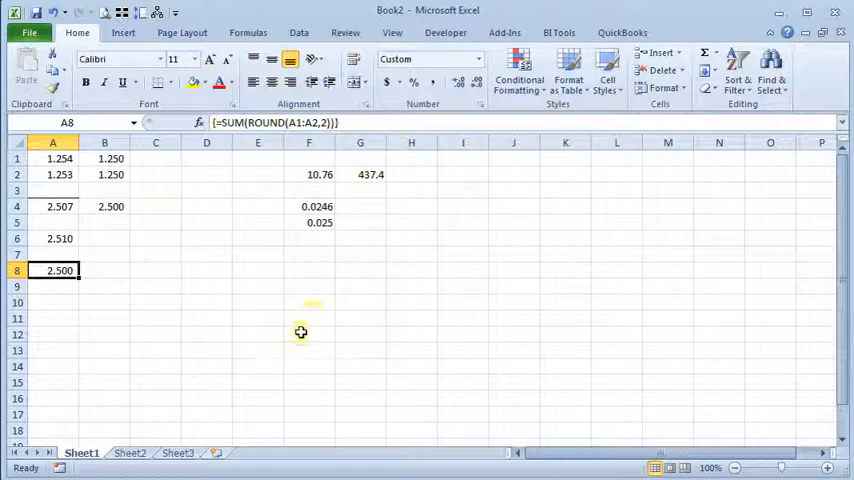
pyautogui.moveTo(129, 302)
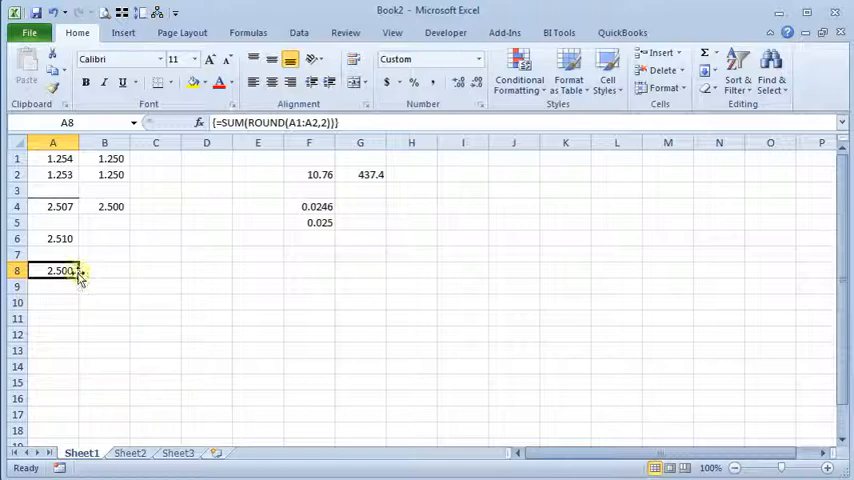
pyautogui.moveTo(137, 245)
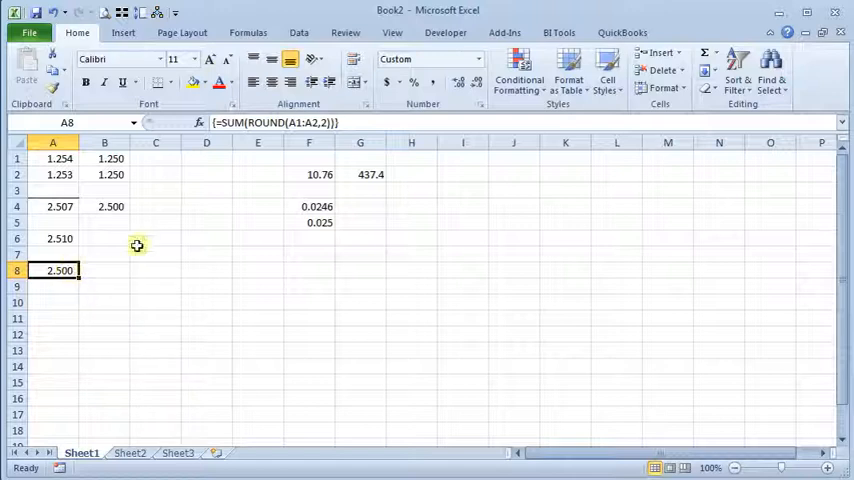